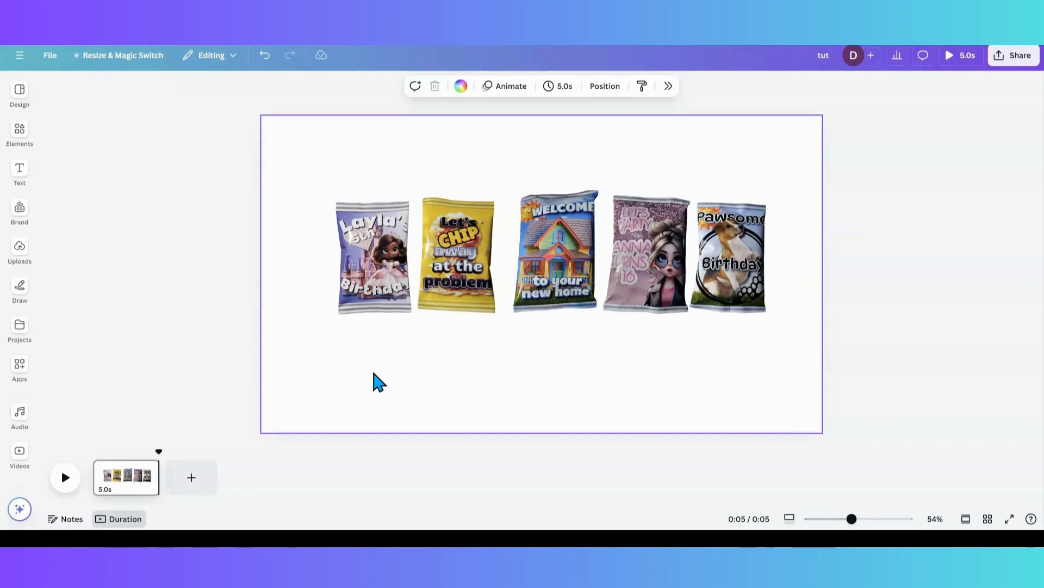
{"action": "mouse_move", "coordinate": [373, 386]}
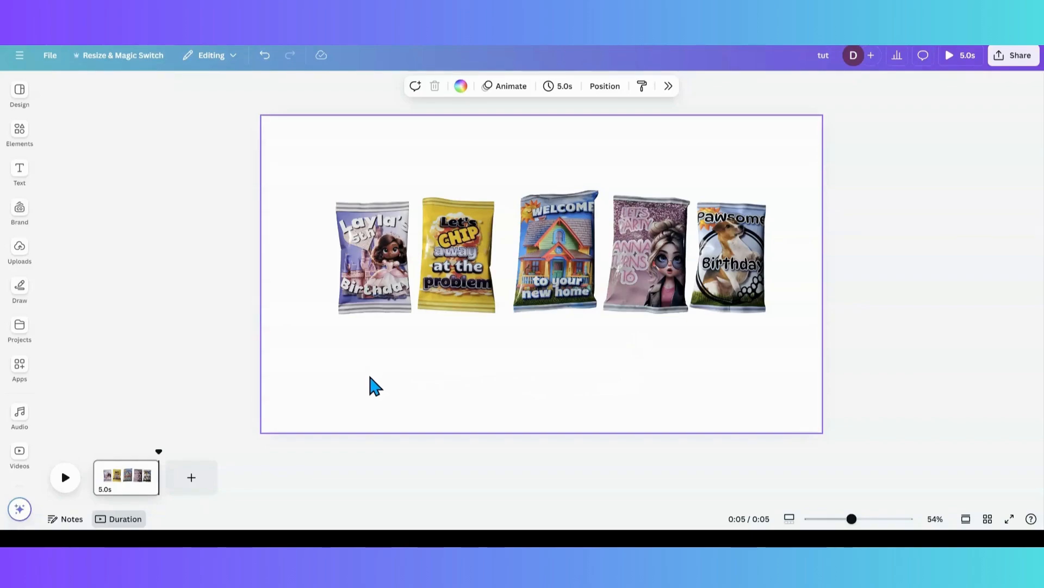
- Select all five chip-bag images at once with a marquee selection
{"action": "left_click", "coordinate": [374, 267]}
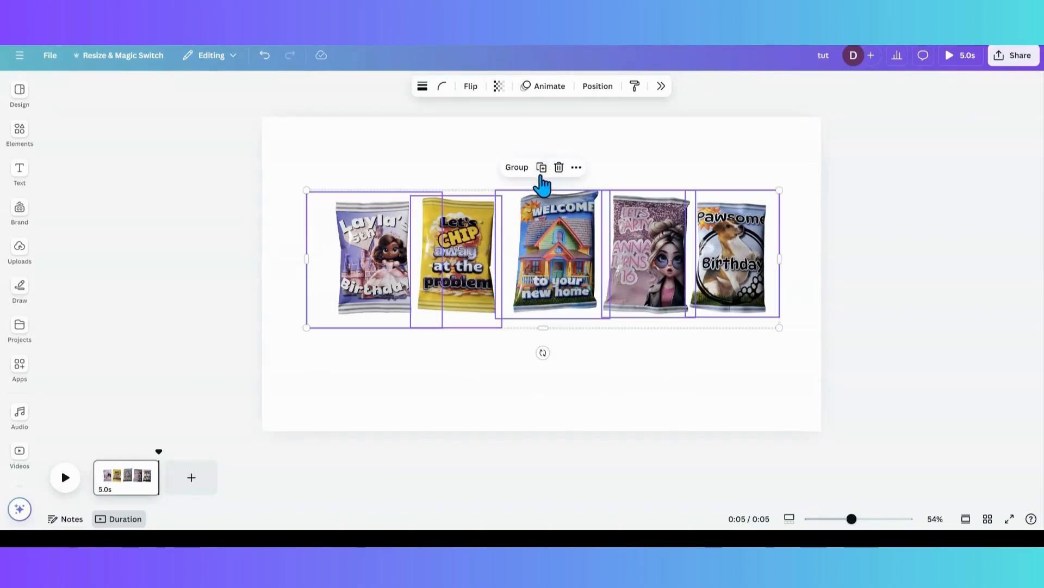
{"action": "left_click", "coordinate": [515, 166]}
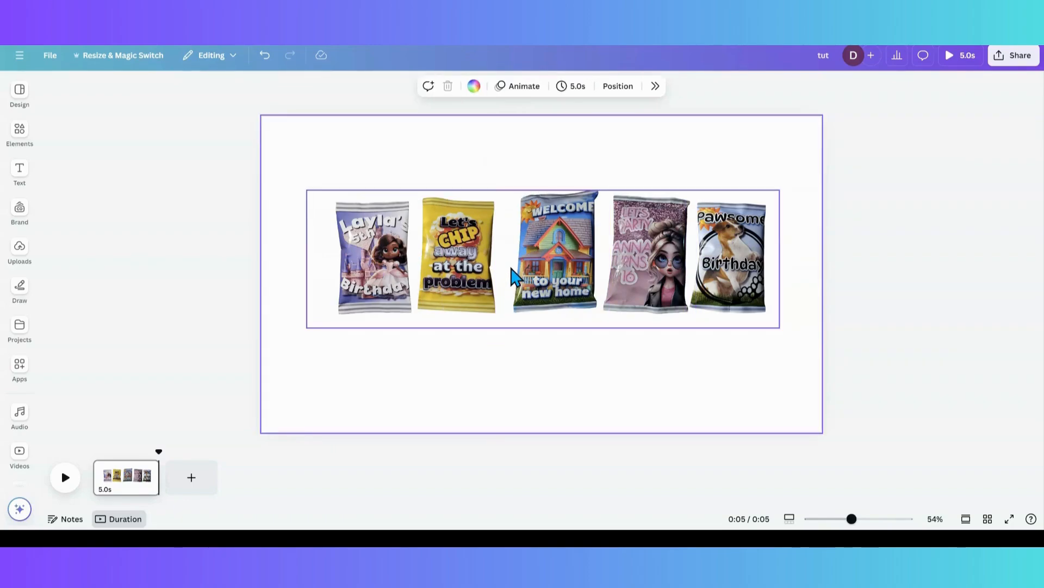
{"action": "left_click", "coordinate": [553, 260]}
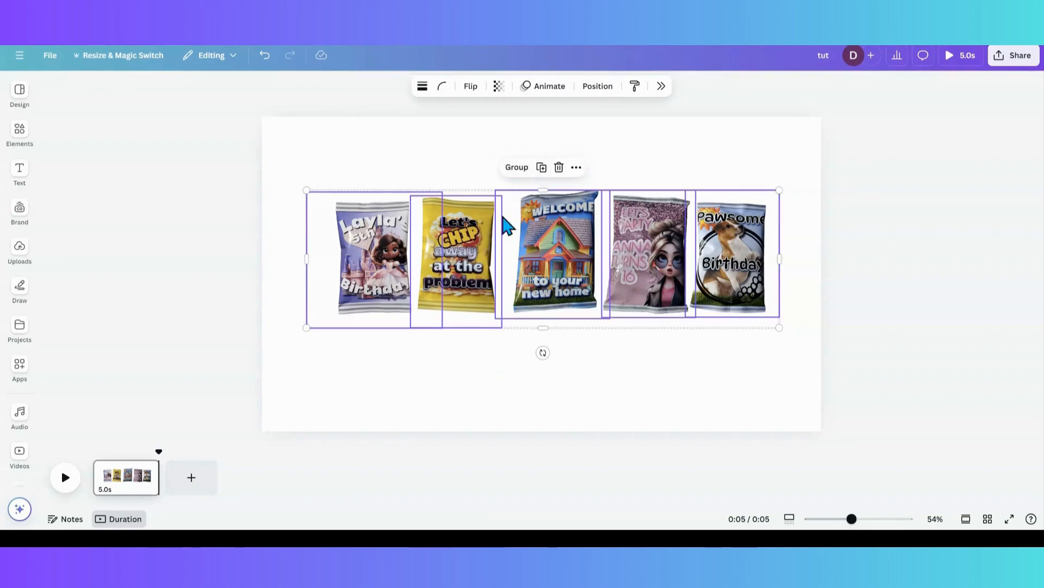
{"action": "left_click", "coordinate": [376, 250]}
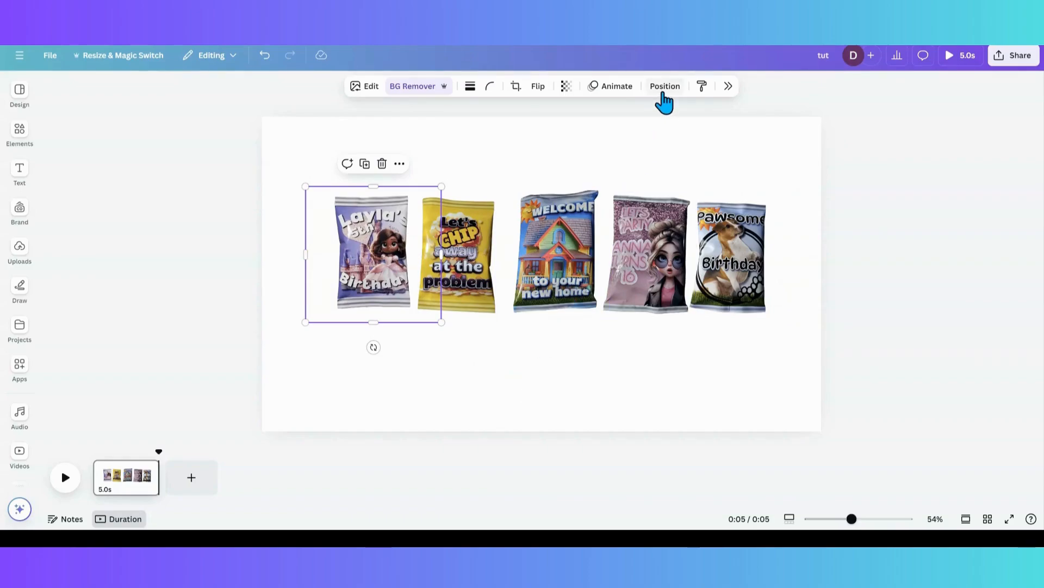
- Show the Layers list and add the yellow and house chip bags to the selection
{"action": "left_click", "coordinate": [663, 84]}
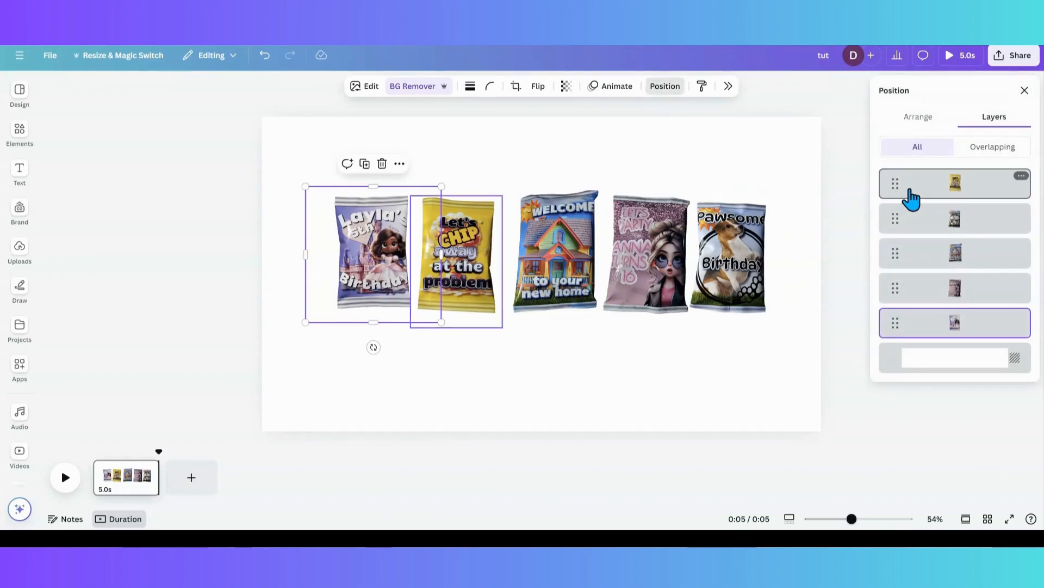
{"action": "left_click", "coordinate": [954, 183]}
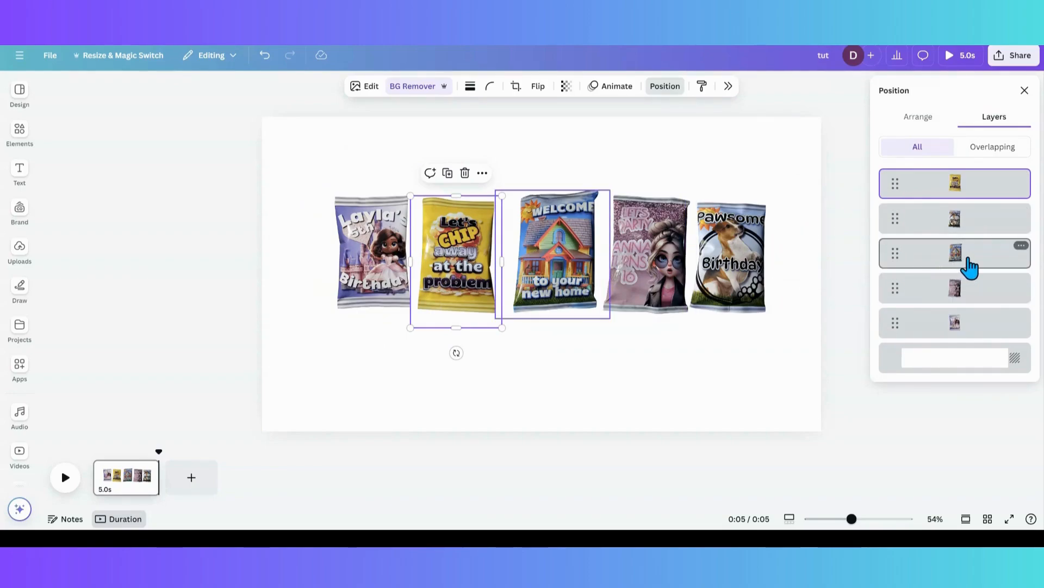
{"action": "left_click", "coordinate": [954, 322]}
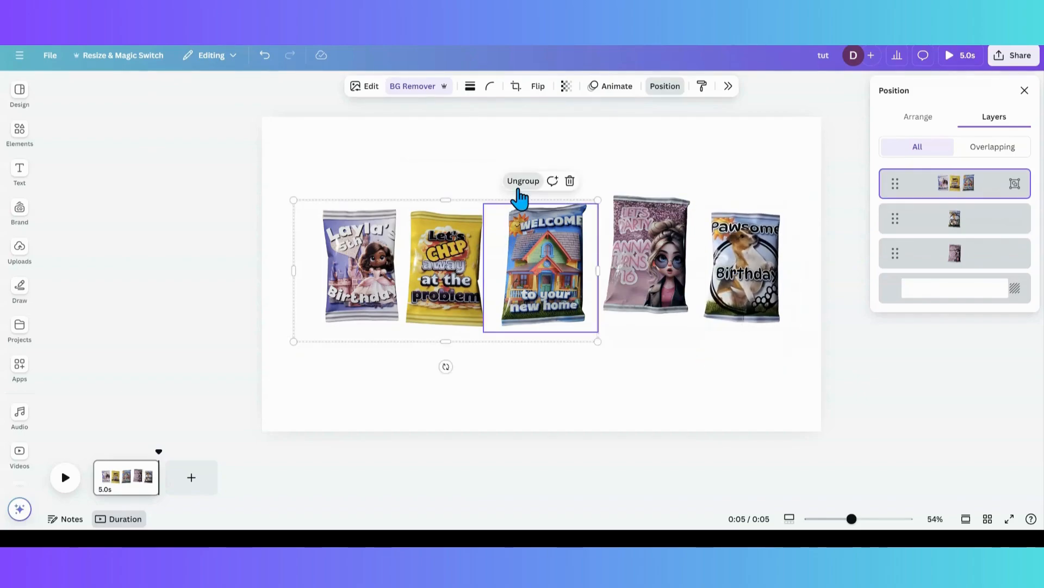
- Ungroup the three-bag group, reselect the bag layers, then ungroup the five-bag set
{"action": "left_click", "coordinate": [523, 181]}
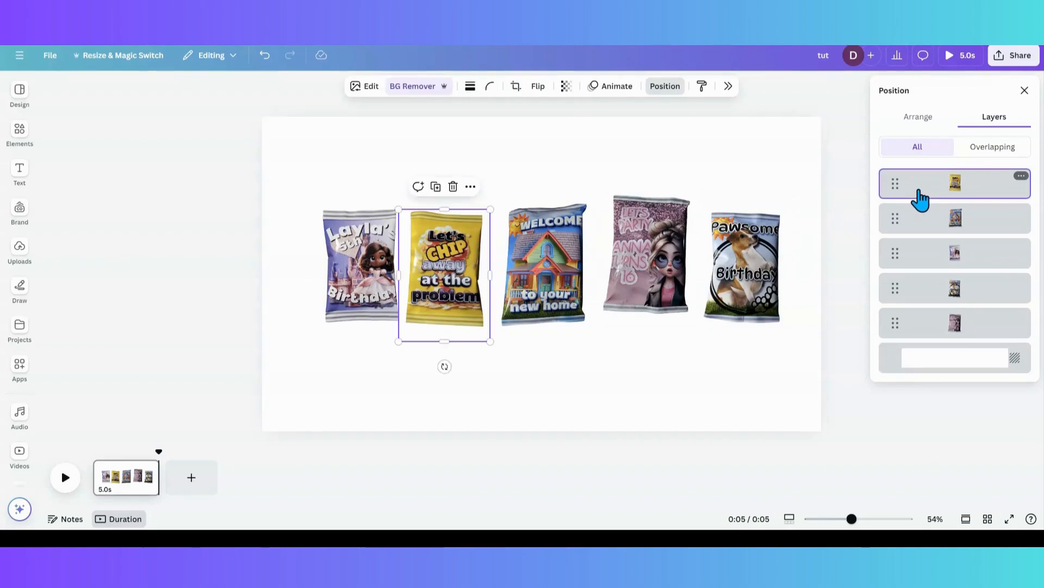
{"action": "left_click", "coordinate": [954, 322]}
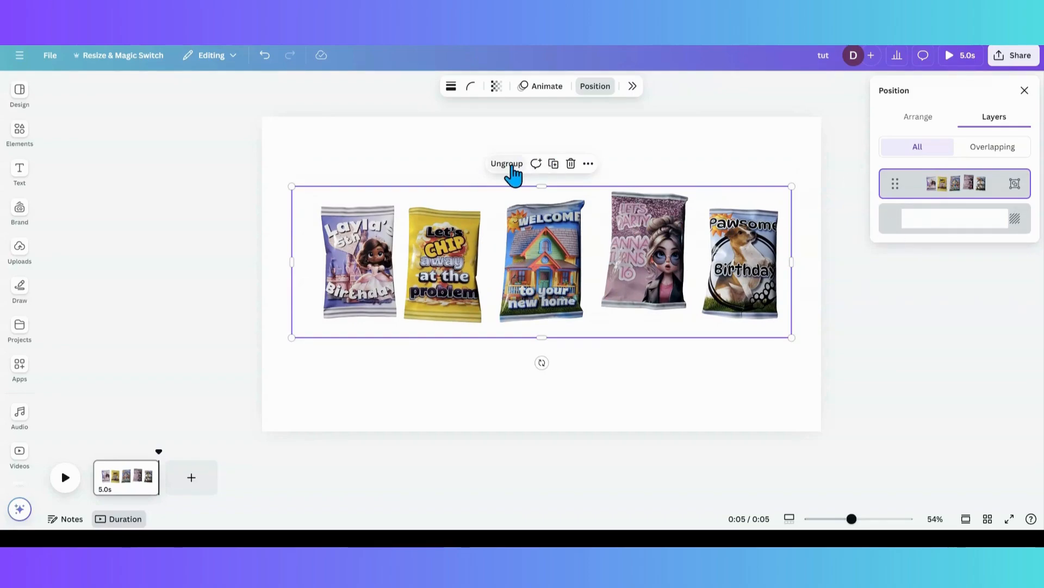
{"action": "left_click", "coordinate": [506, 163]}
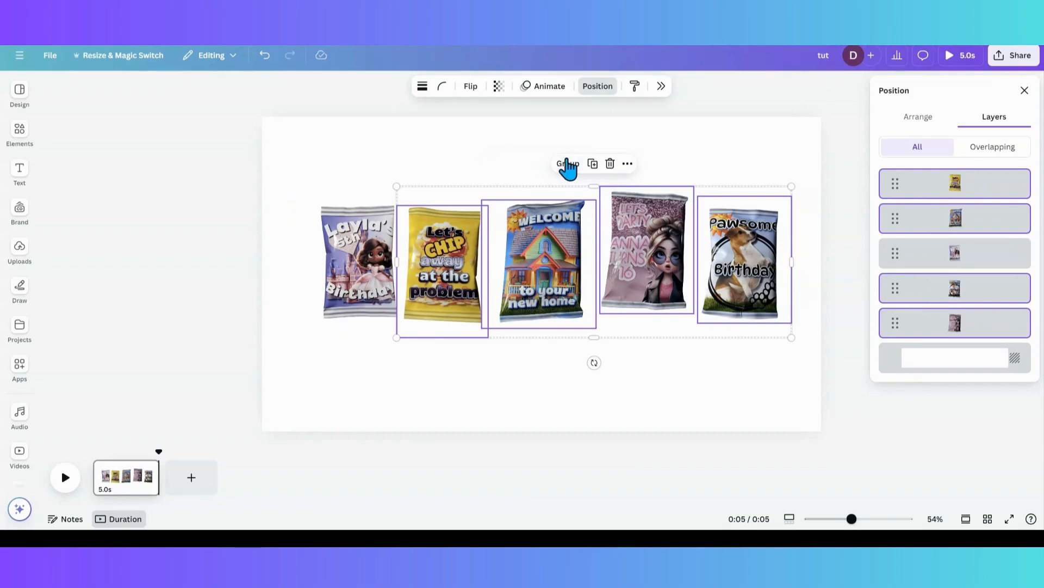
- Group the four rightmost chip bags, leaving Layla's birthday bag separate
{"action": "left_click", "coordinate": [566, 164]}
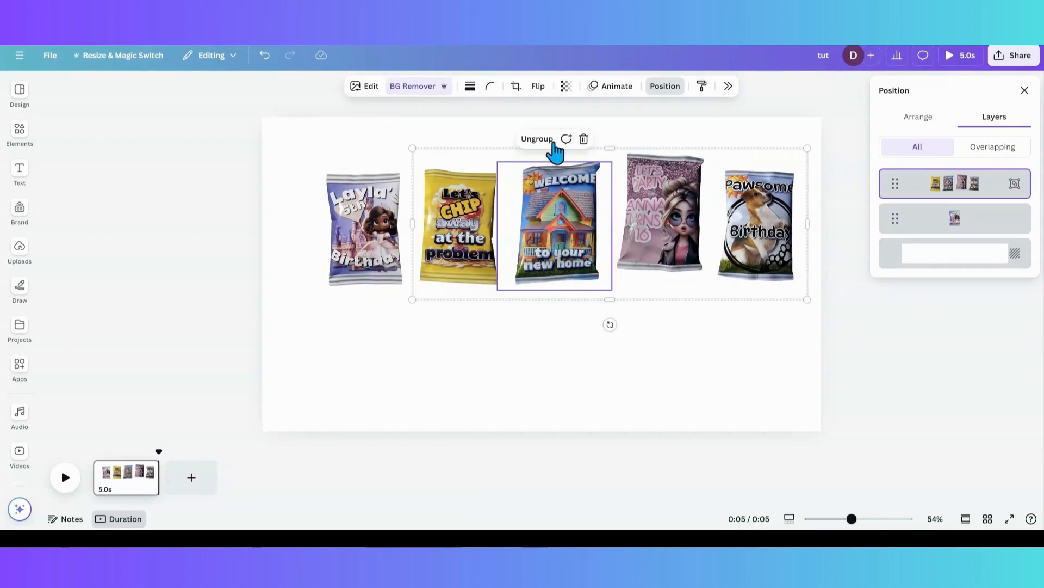
- Ungroup the four-bag group so all chip bags are separate images again
{"action": "left_click", "coordinate": [537, 138]}
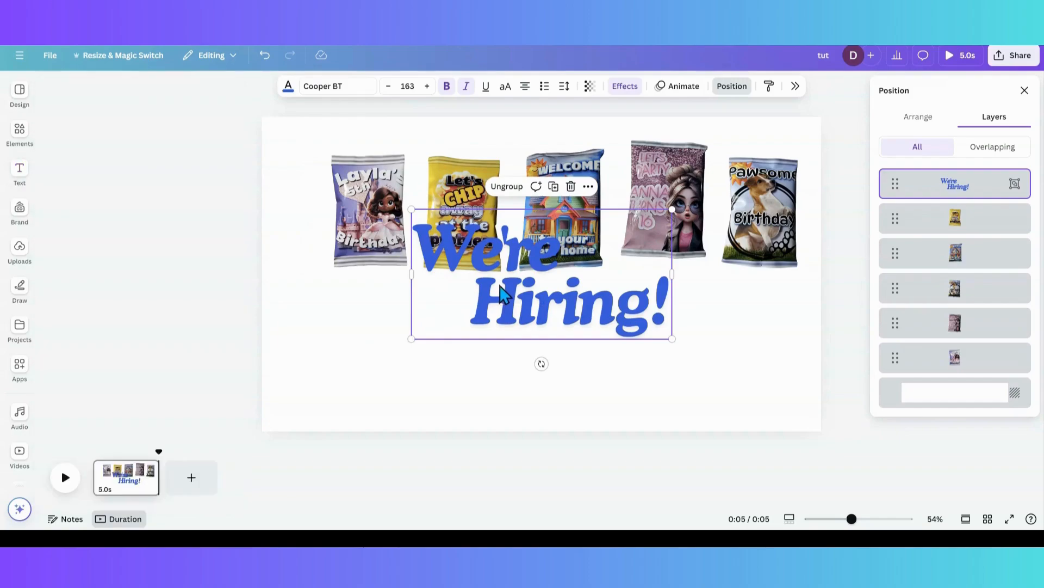
- Move the We're Hiring! heading below the chip bags and split it into words
{"action": "left_click_drag", "start_coordinate": [540, 274], "coordinate": [545, 338]}
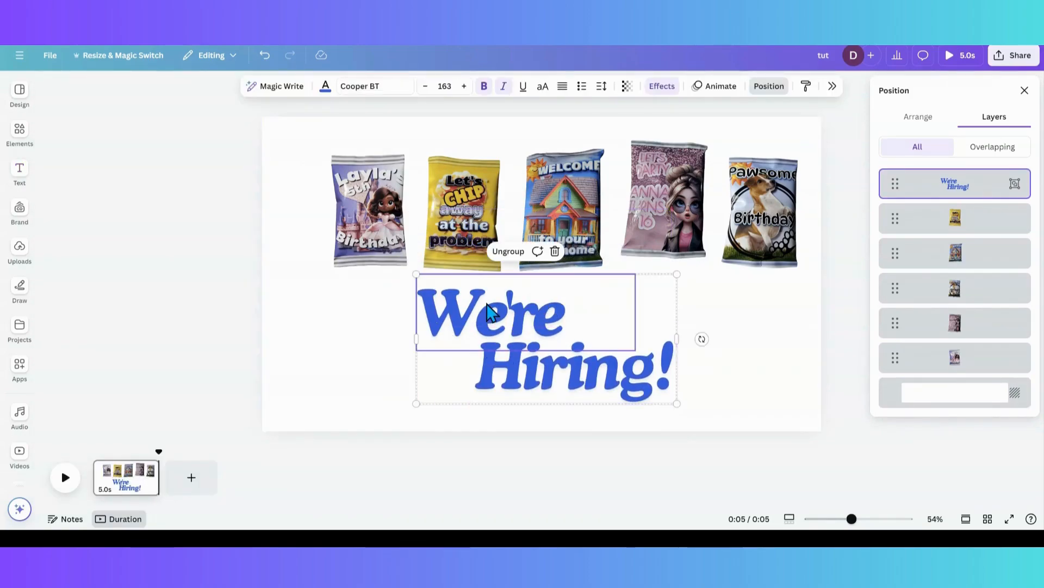
{"action": "mouse_move", "coordinate": [508, 260]}
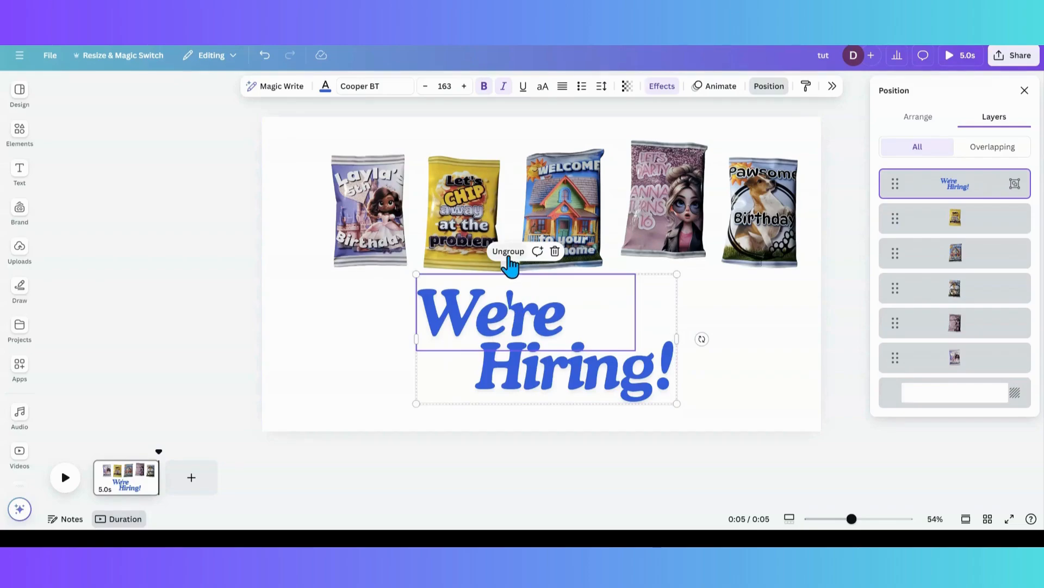
{"action": "left_click", "coordinate": [508, 251]}
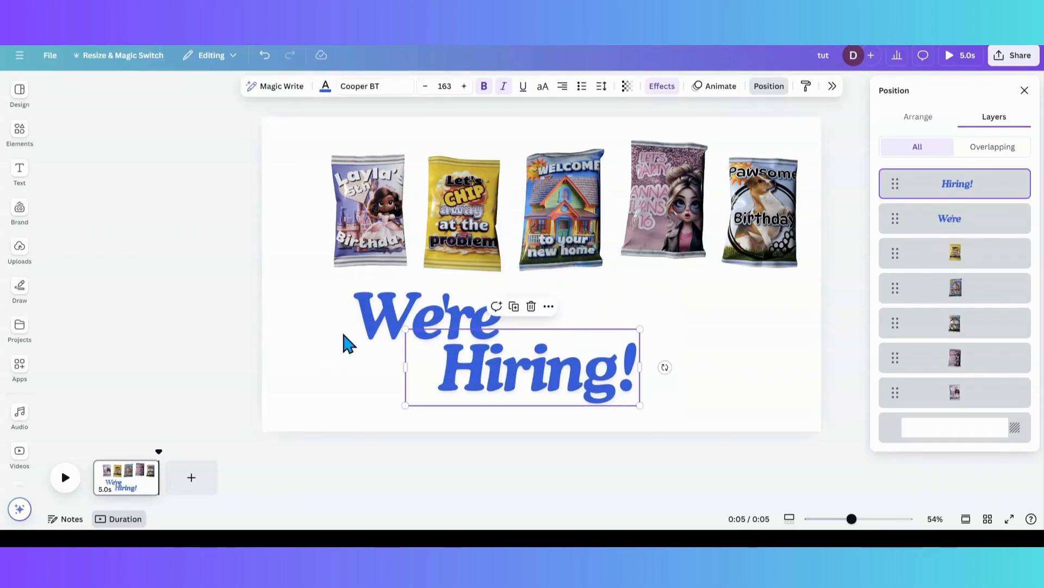
{"action": "left_click", "coordinate": [427, 316]}
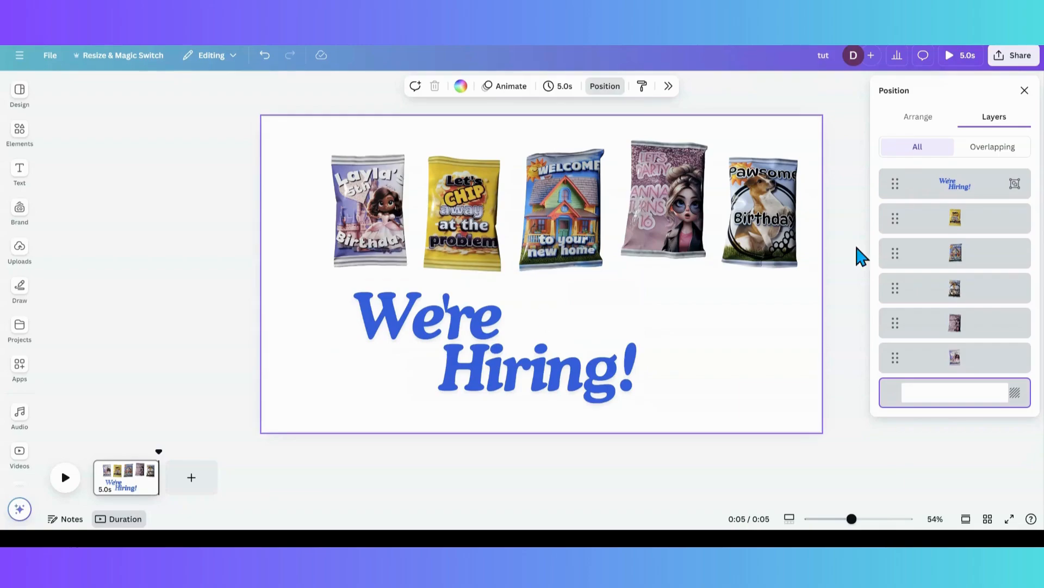
- Select the heading and ungroup it into separate "We're" and "Hiring!" text pieces
{"action": "left_click", "coordinate": [954, 185]}
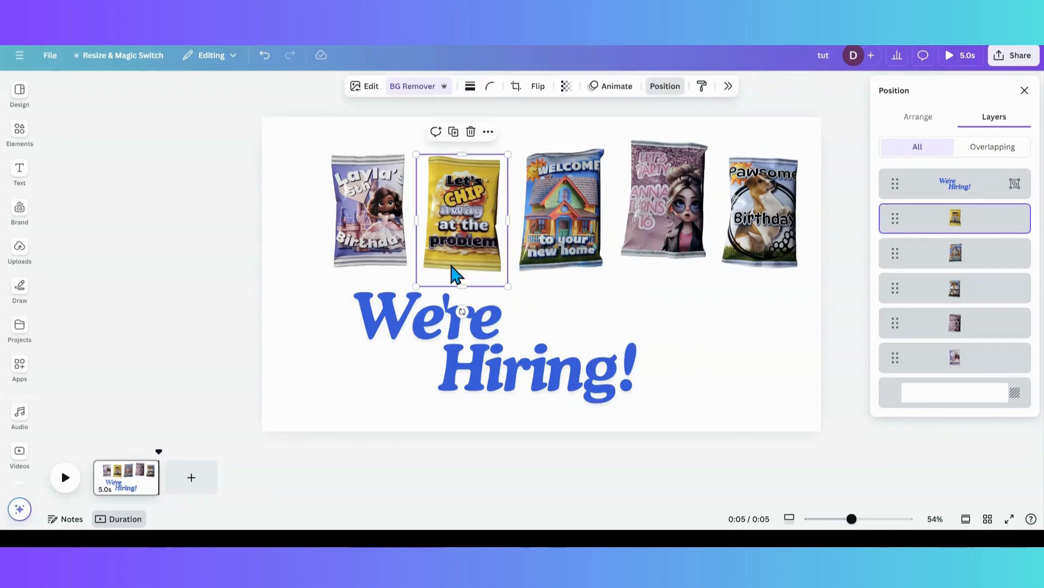
{"action": "left_click", "coordinate": [493, 340]}
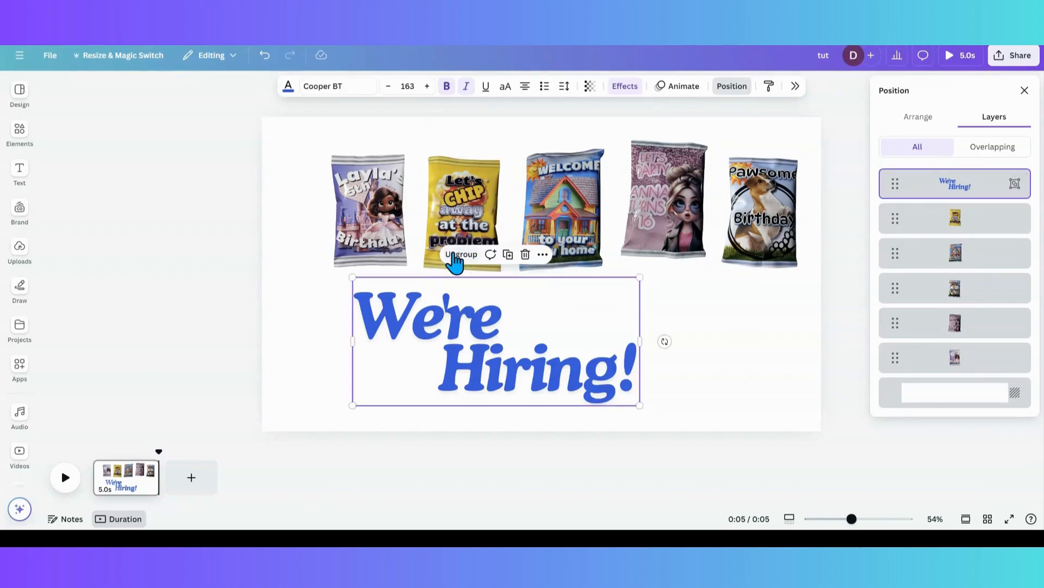
{"action": "left_click", "coordinate": [462, 255]}
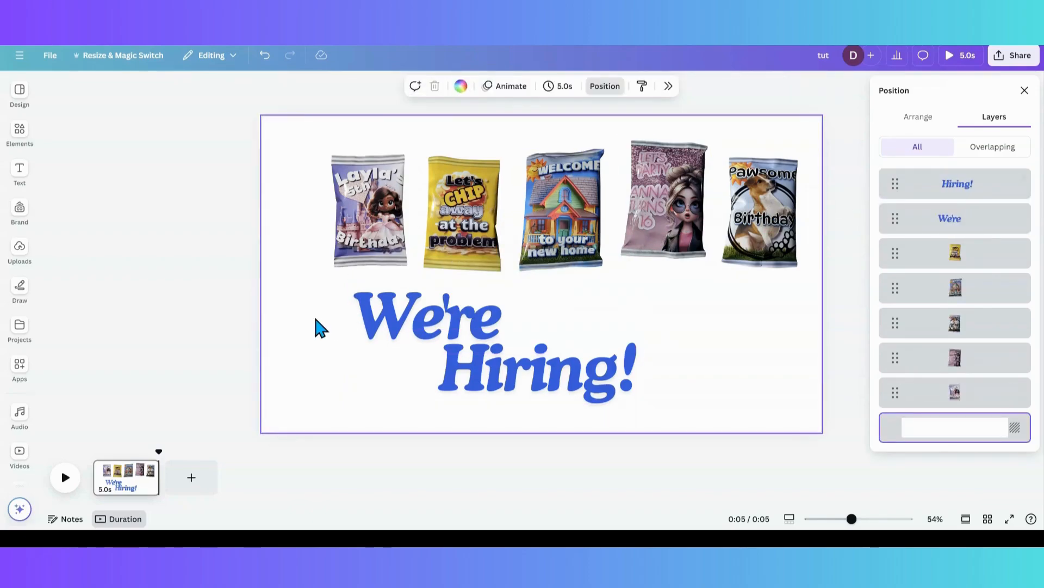